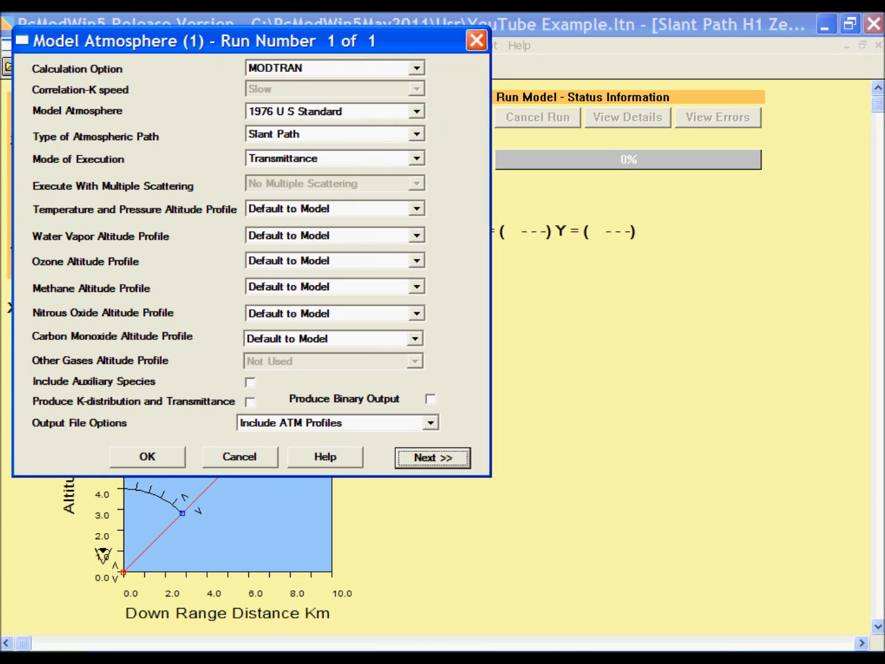
Choose Radiosonde Data as the model atmosphere and accept the column parameters.
left_click(416, 111)
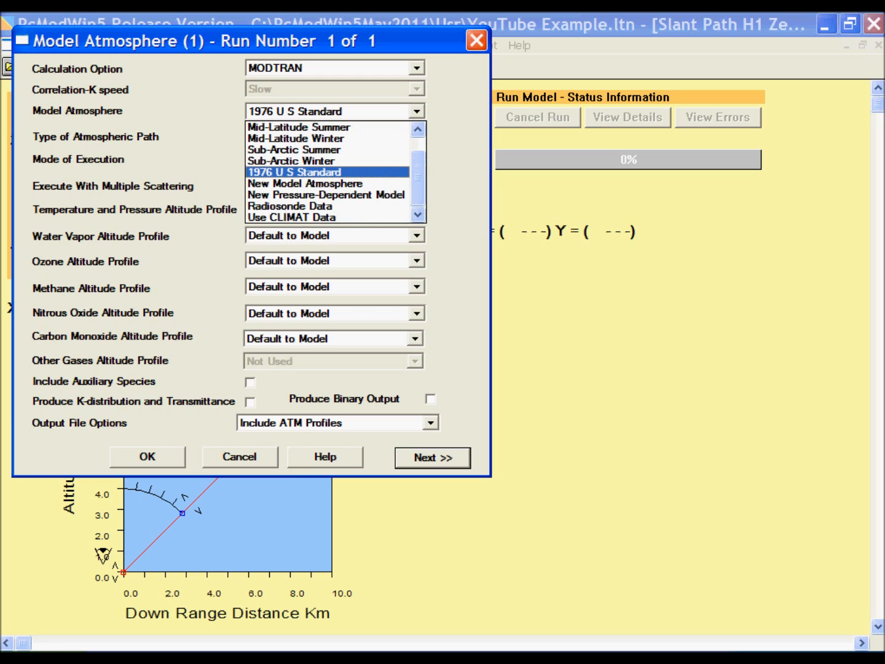
left_click(305, 183)
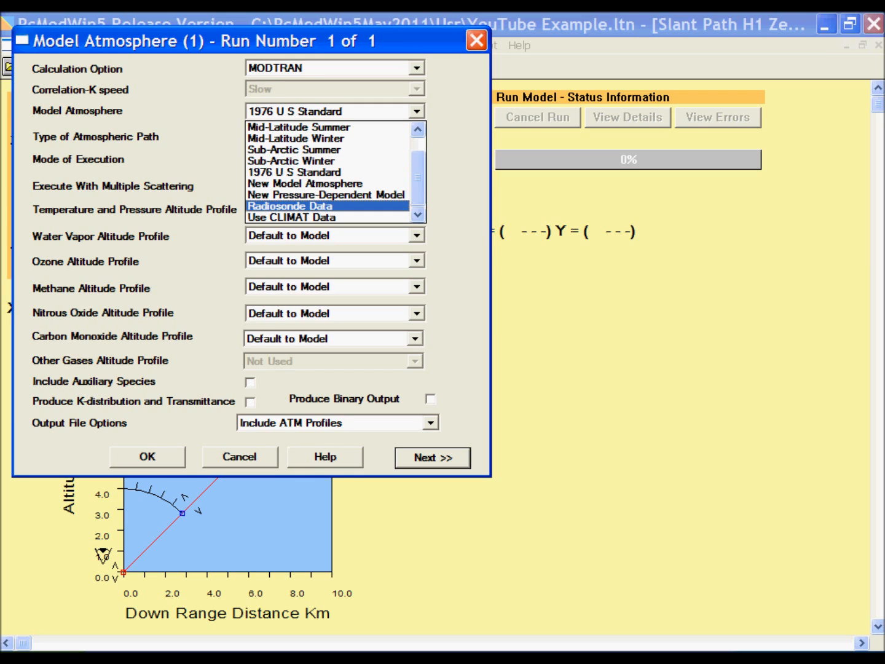
left_click(290, 207)
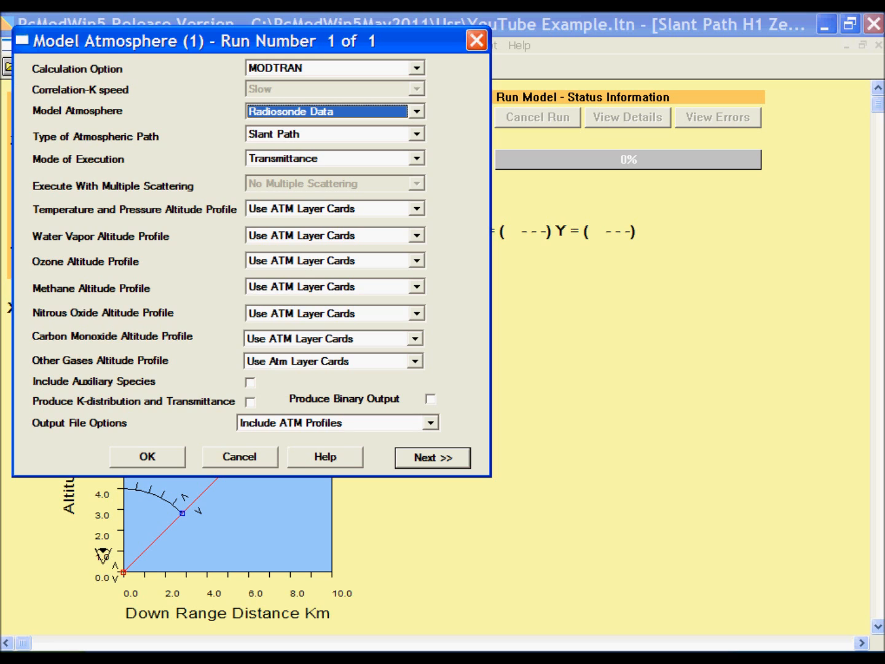
left_click(432, 457)
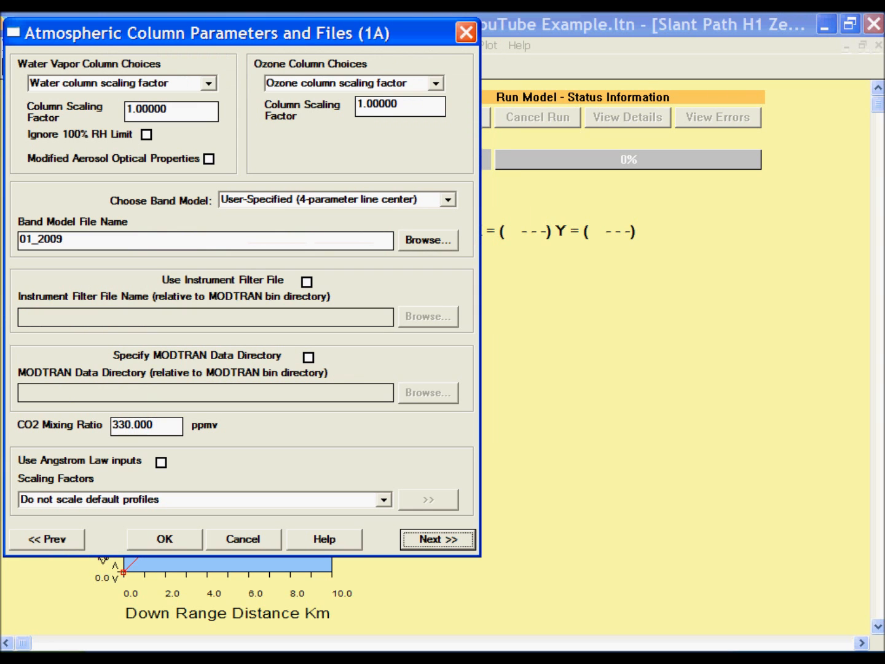
left_click(164, 539)
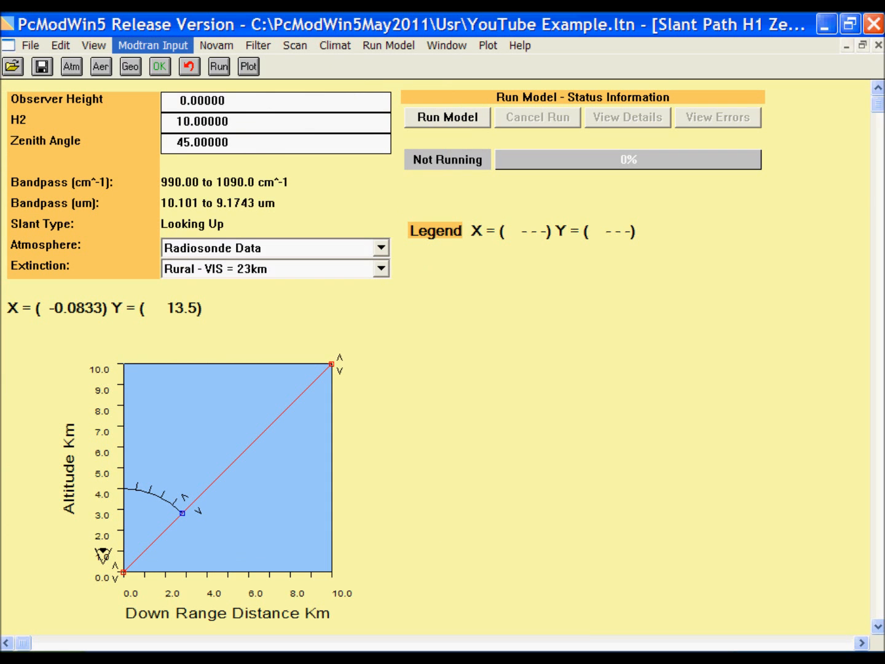
In New Model Atmosphere (2C), supply molecular density by layer and start the USA-only radiosonde download setup.
left_click(153, 44)
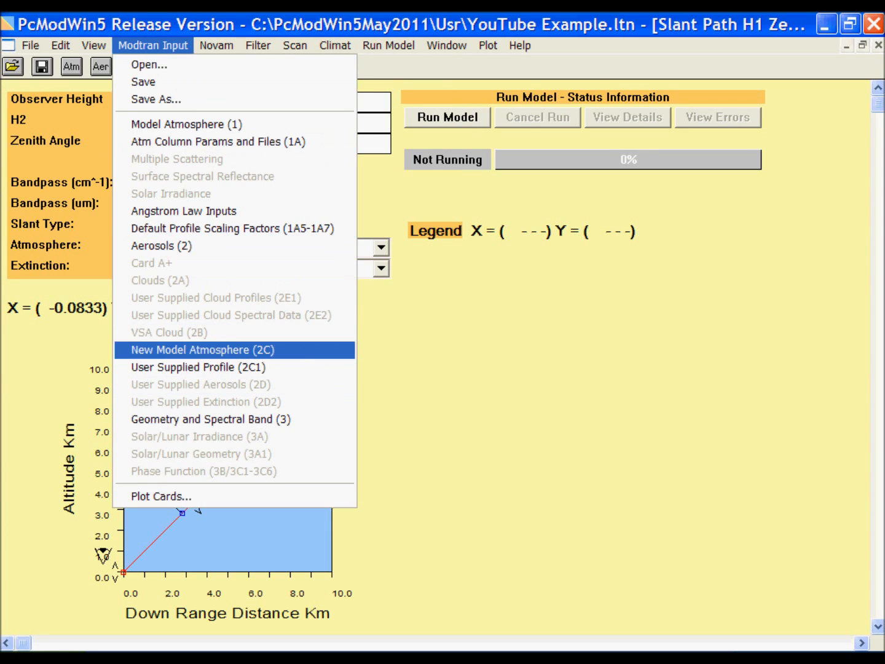
left_click(201, 349)
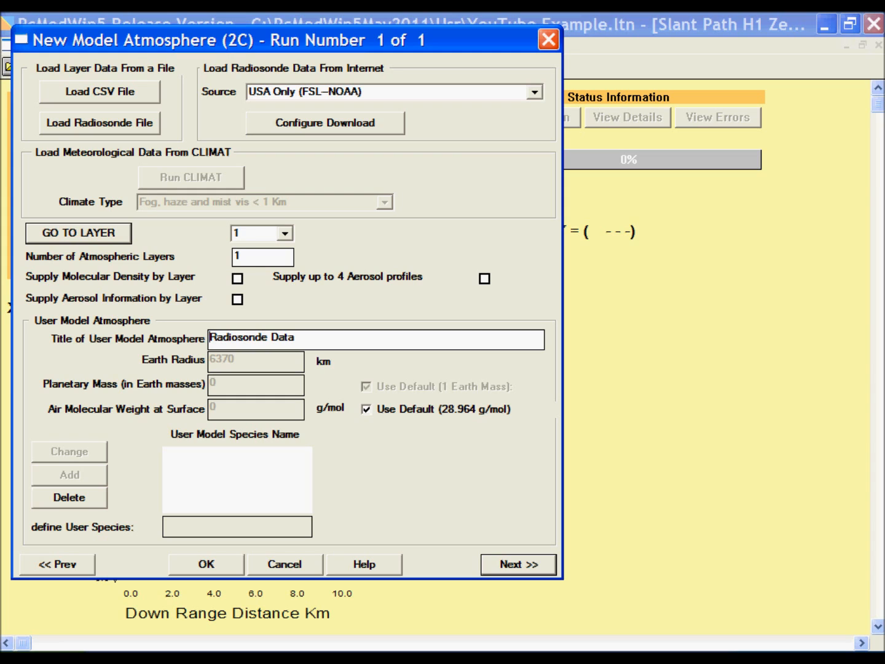
left_click(533, 91)
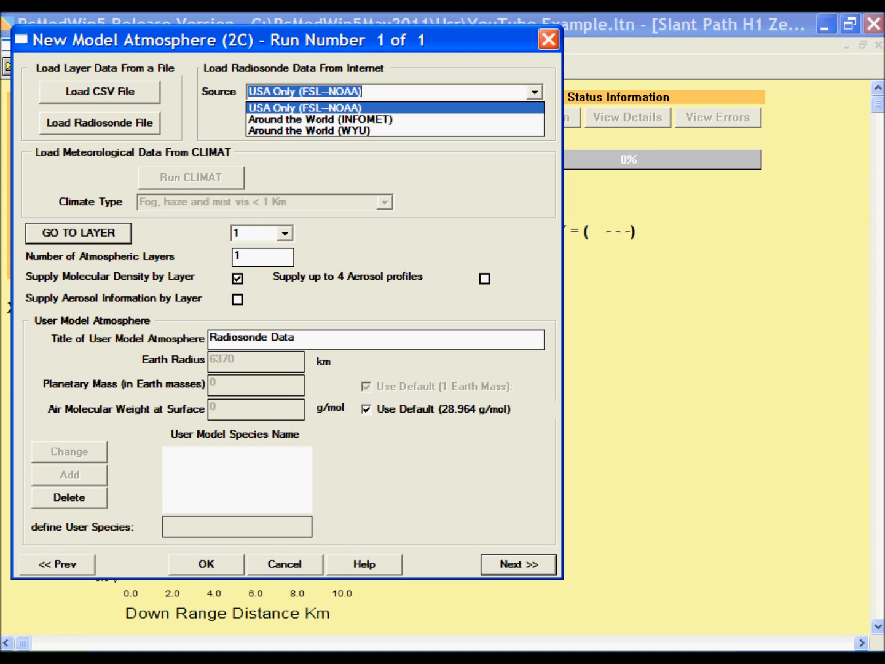
left_click(305, 107)
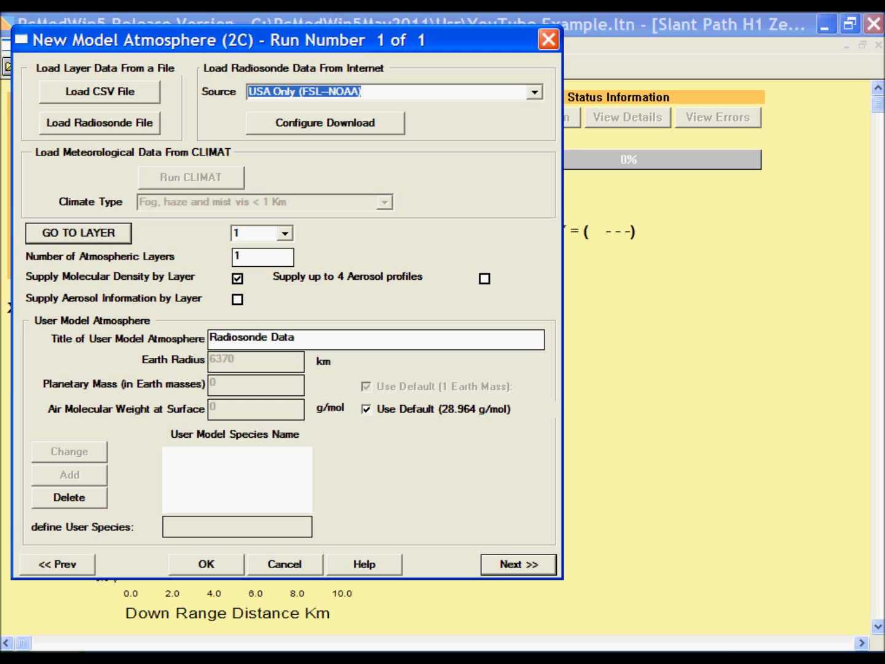
left_click(324, 123)
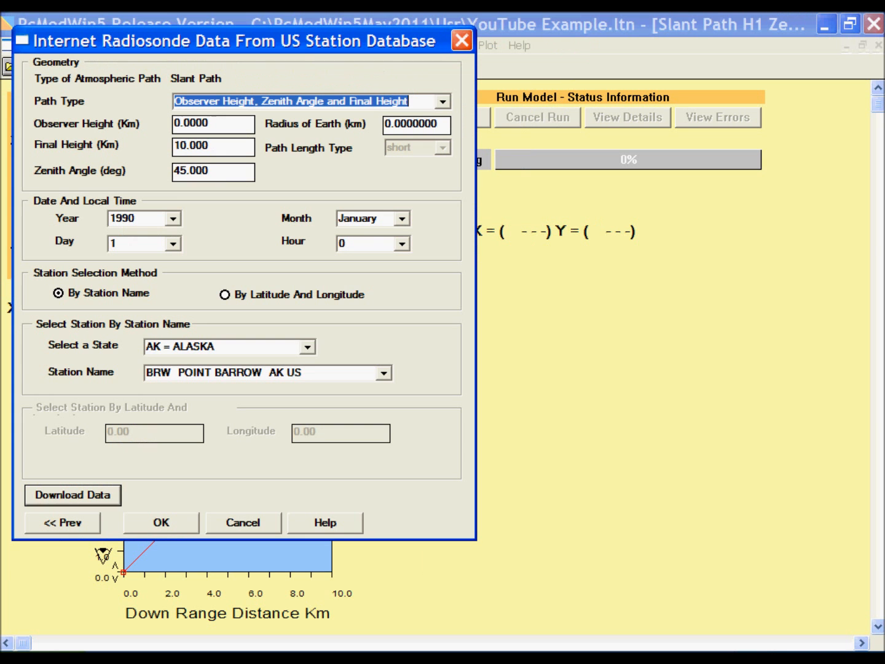
Select Massachusetts and station CHH CHATHAM MA US for the radiosonde request.
left_click(307, 346)
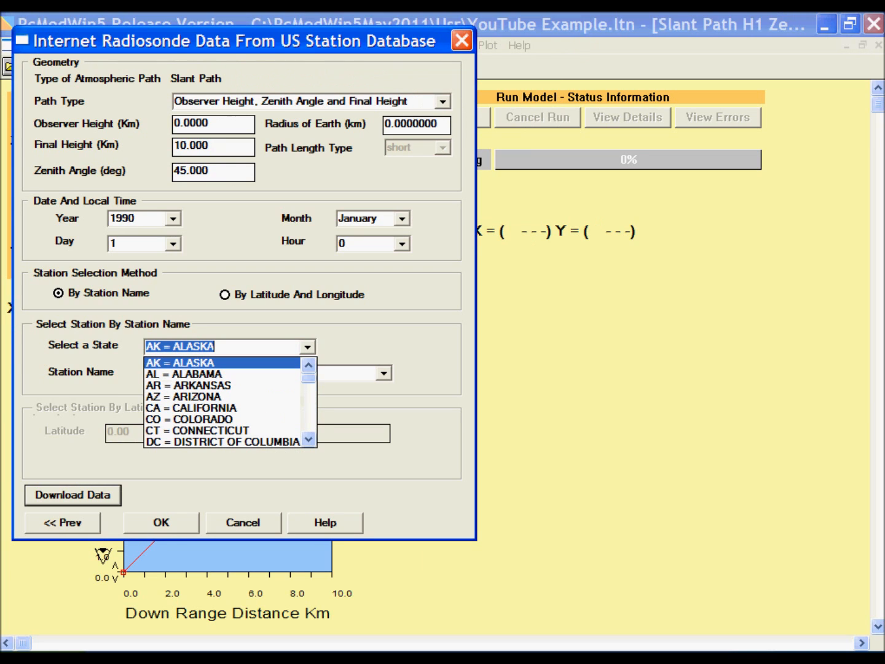
scroll("down", 3)
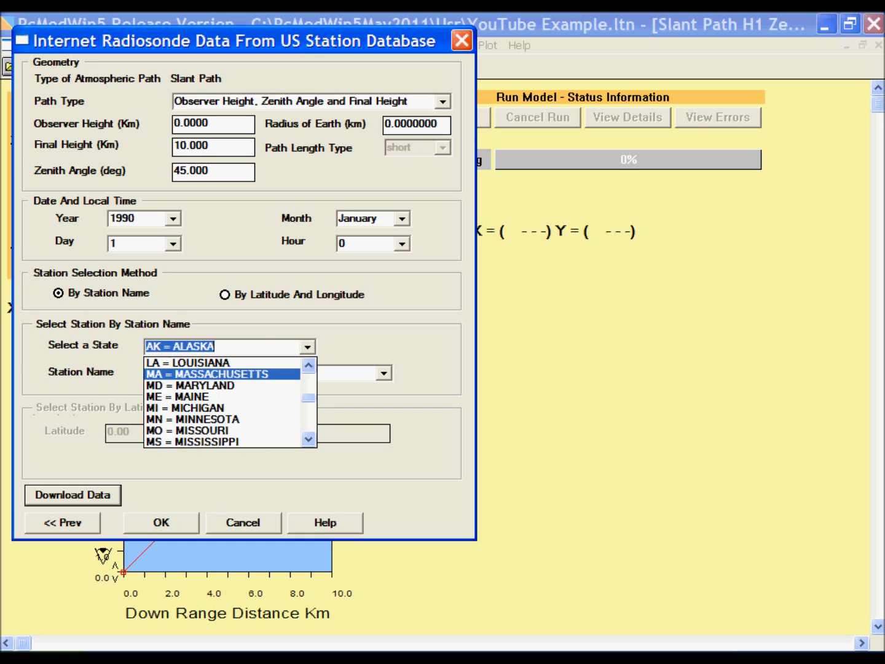
left_click(216, 374)
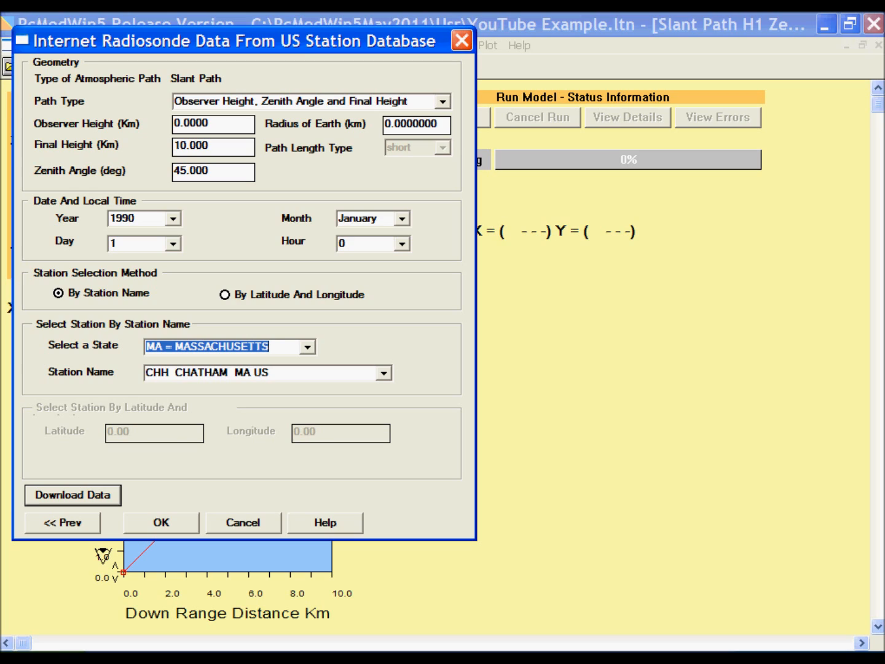
Set the date to May 5, 2012 and download the Chatham radiosonde data.
left_click(174, 219)
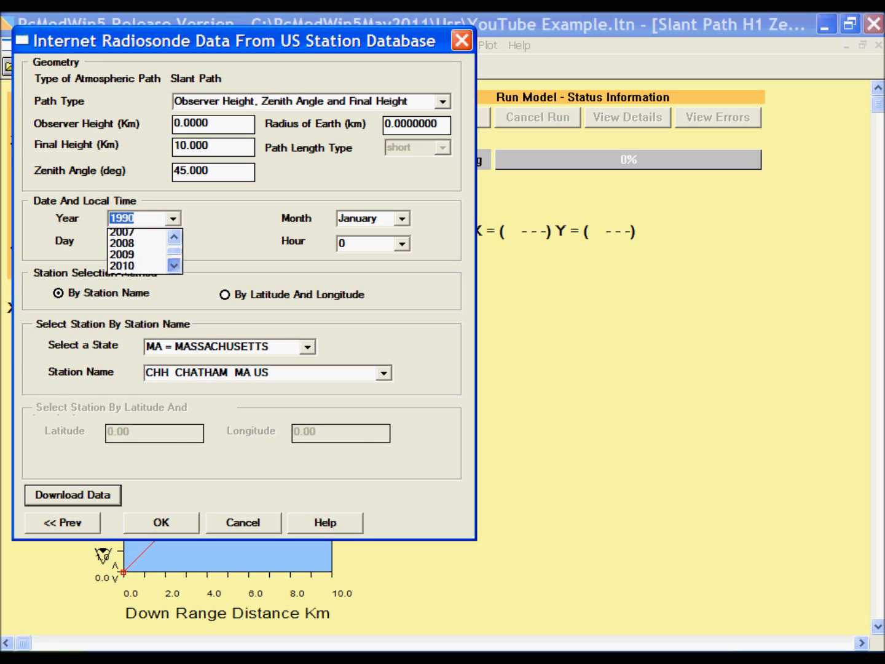
left_click(176, 266)
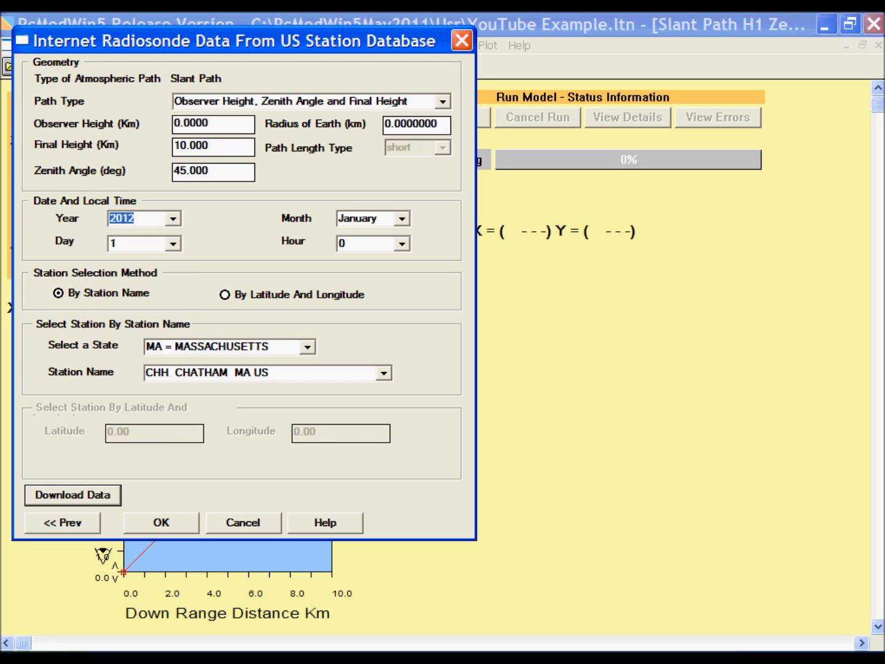
left_click(366, 219)
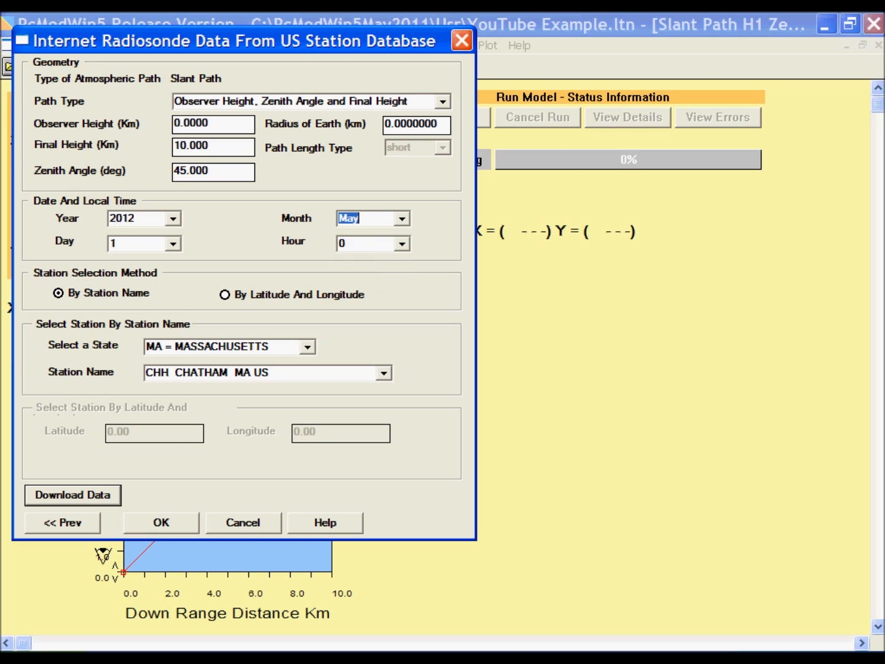
left_click(175, 243)
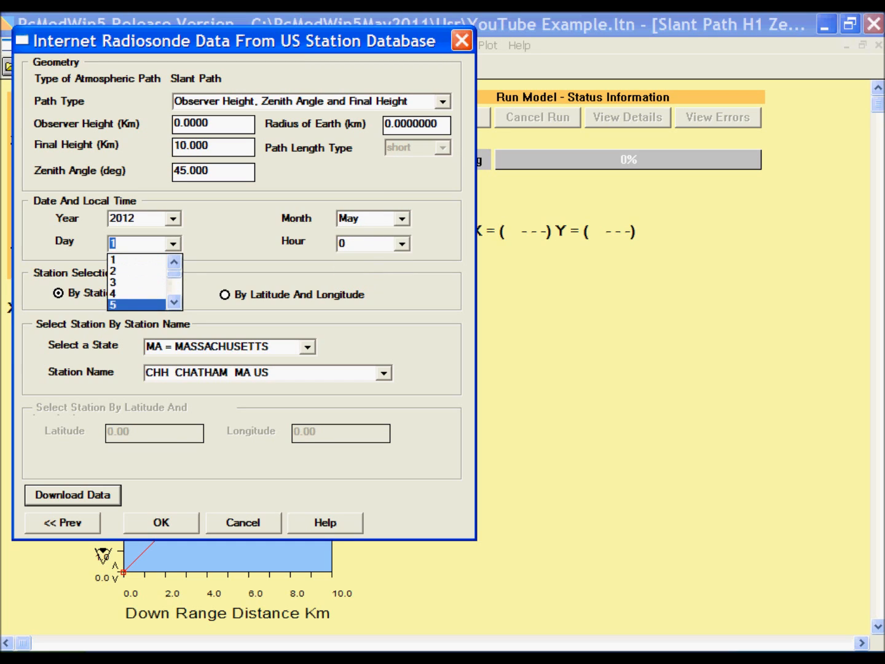
left_click(113, 303)
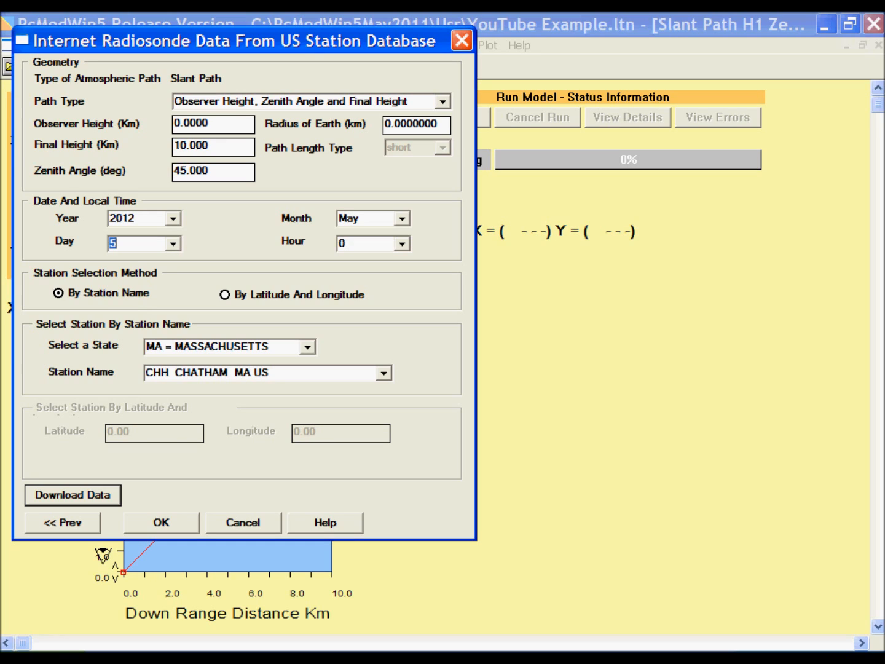
left_click(71, 494)
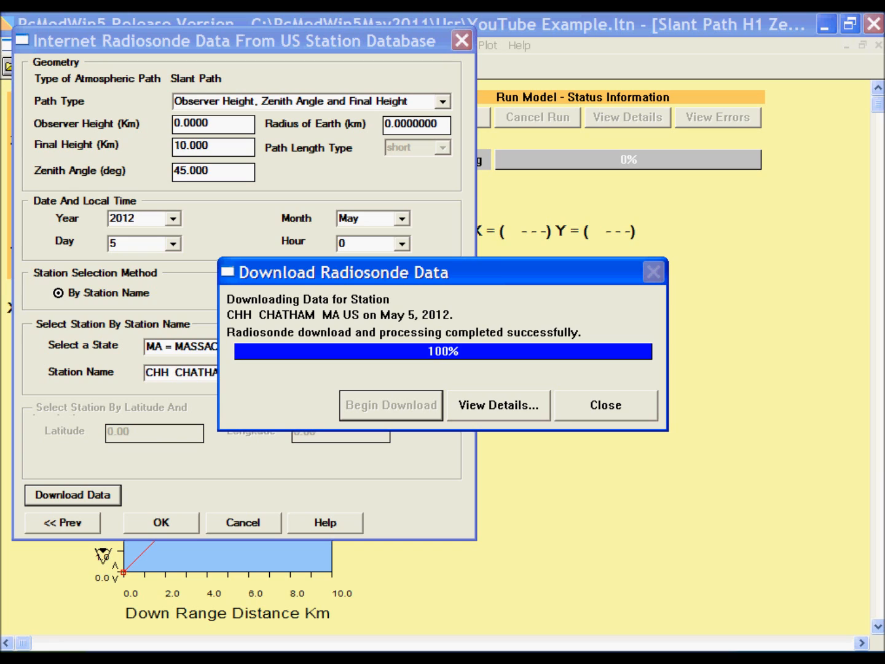
Review the download log details and close the radiosonde download windows.
left_click(498, 406)
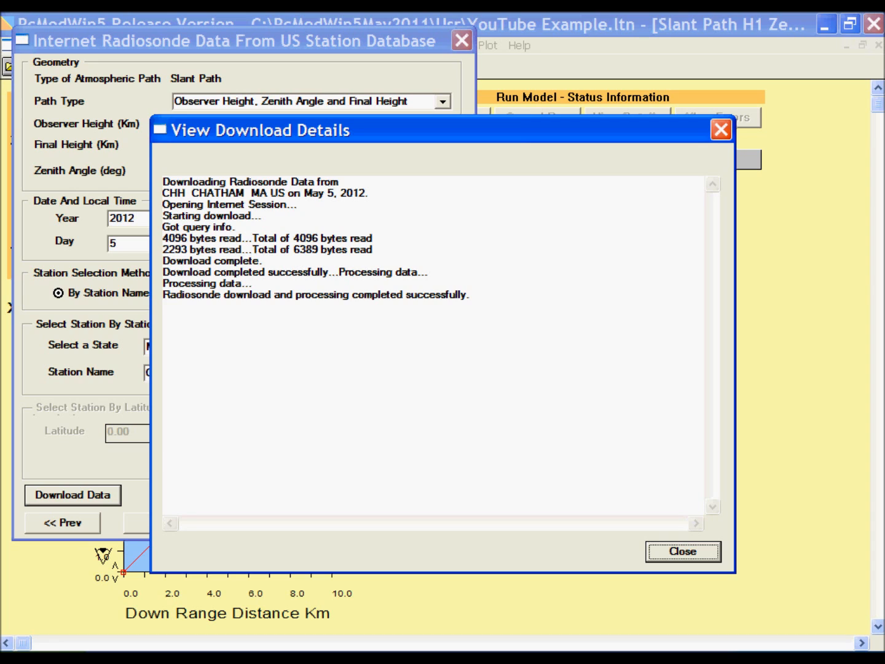
left_click(682, 551)
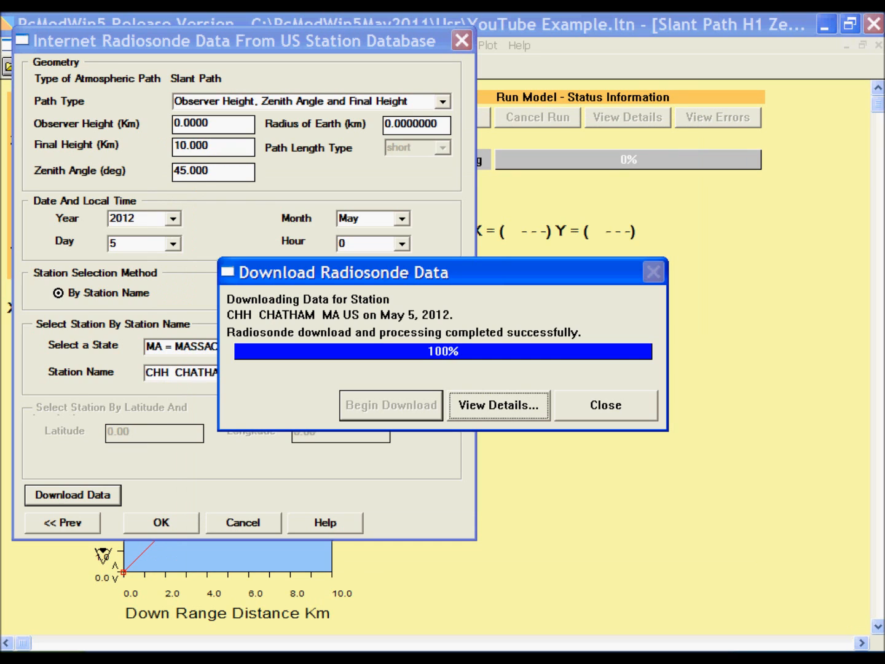
left_click(605, 406)
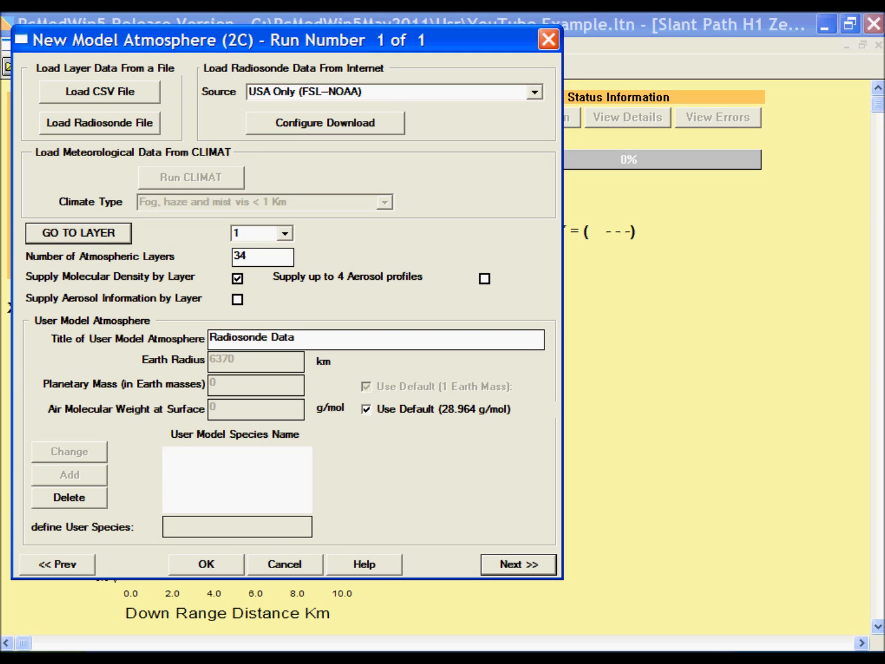
Step through the 34-layer User Supplied Profile (2C1) values and accept the profile.
left_click(518, 564)
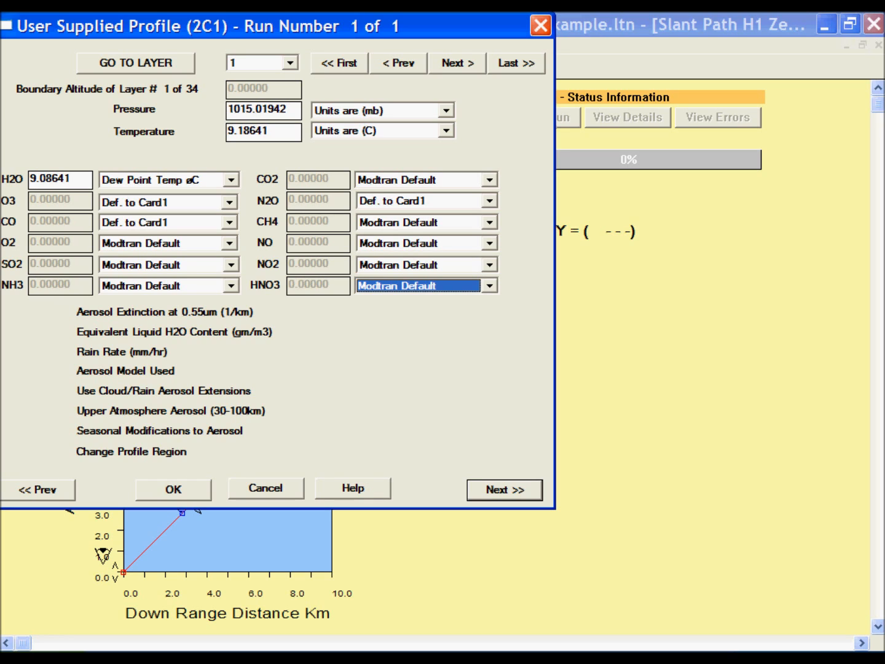
left_click(172, 489)
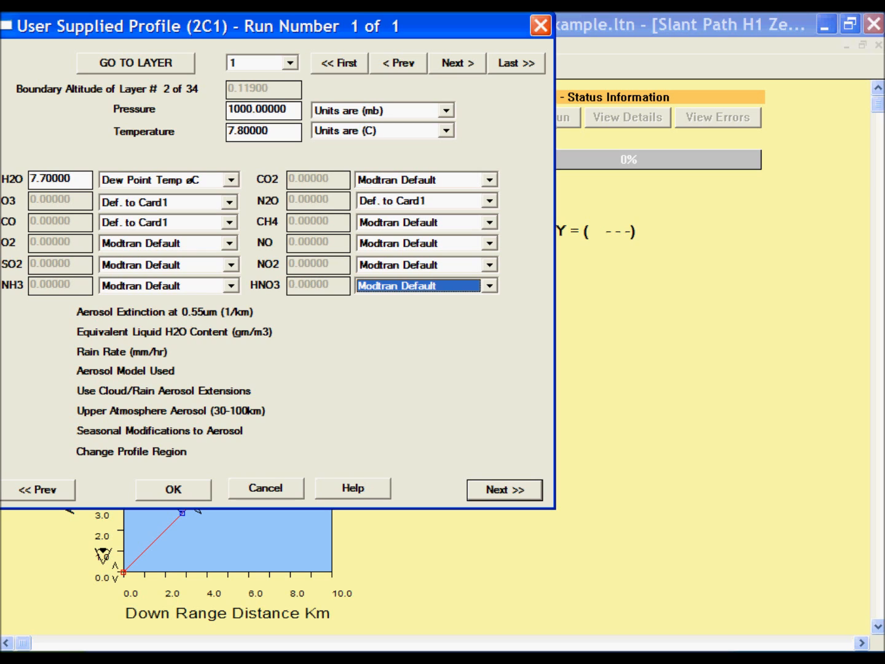
left_click(172, 489)
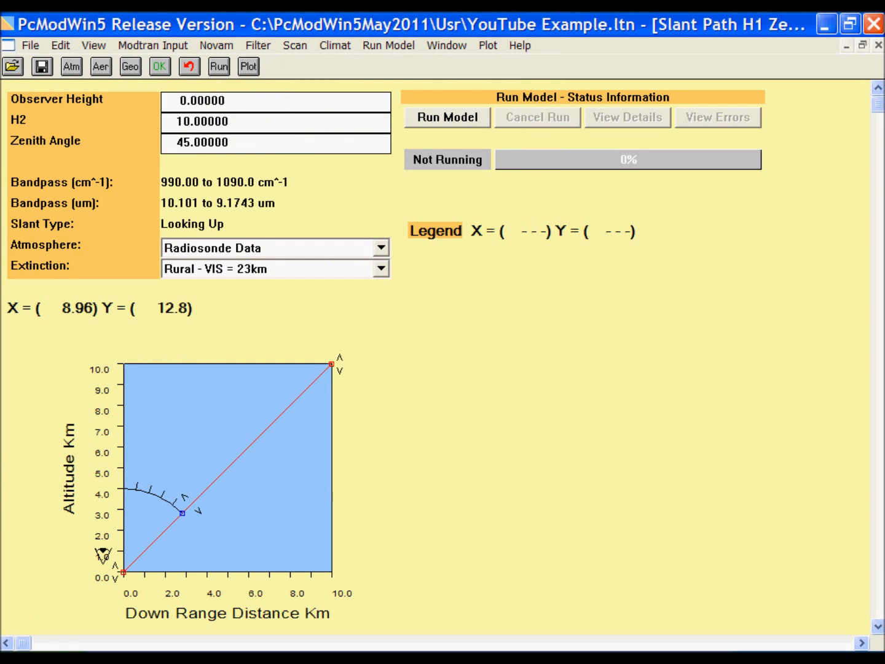
Run the slant-path model with the radiosonde atmosphere to plot total transmittance.
left_click(447, 117)
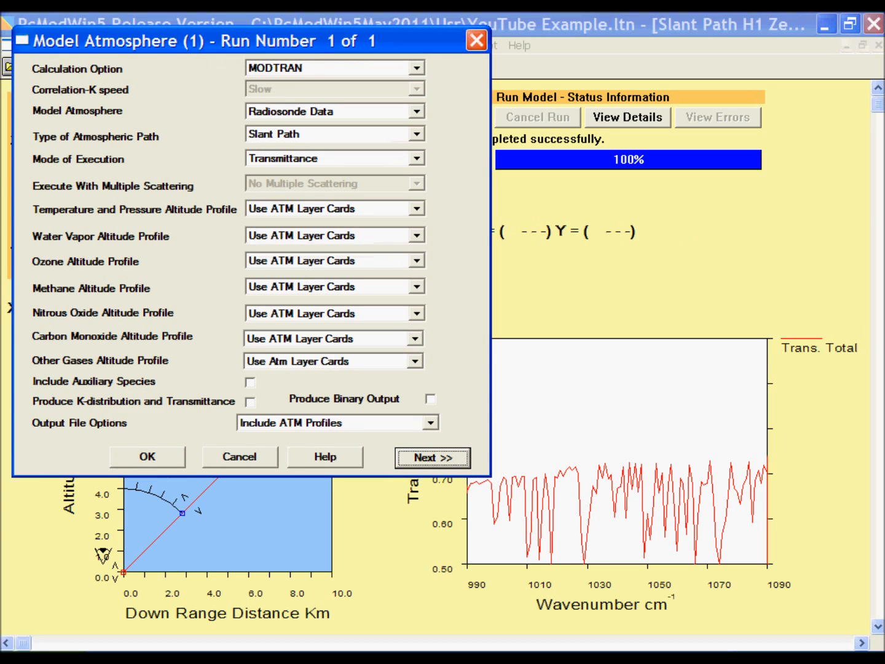
Switch the atmosphere to 1976 U S Standard and rerun the model for comparison.
left_click(417, 111)
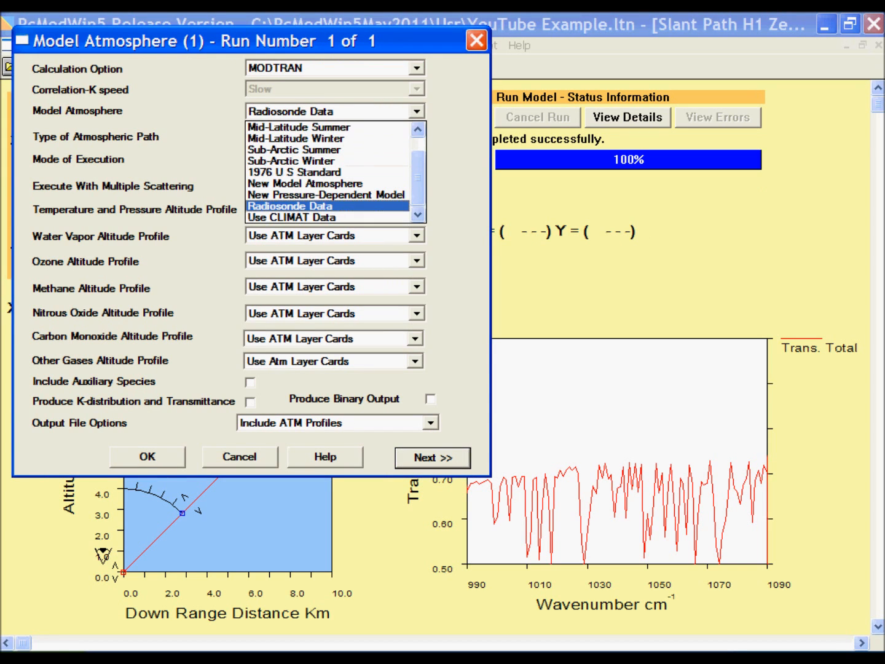
left_click(295, 172)
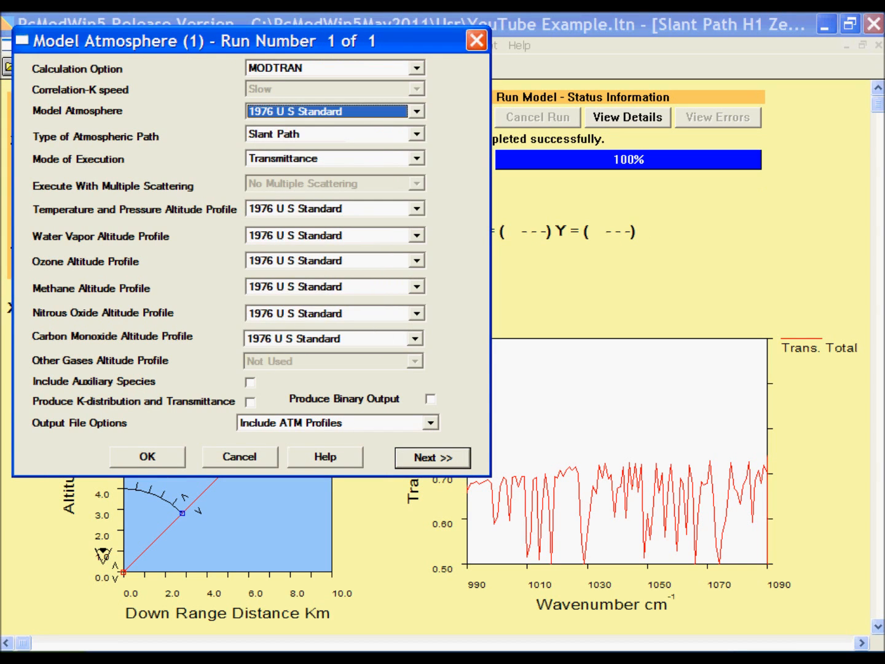
left_click(147, 457)
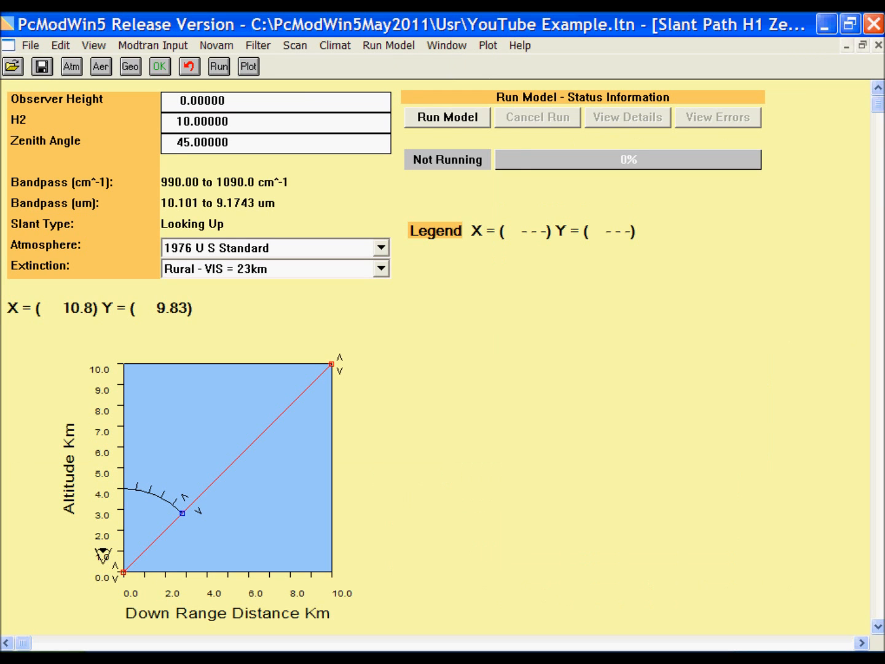
left_click(447, 117)
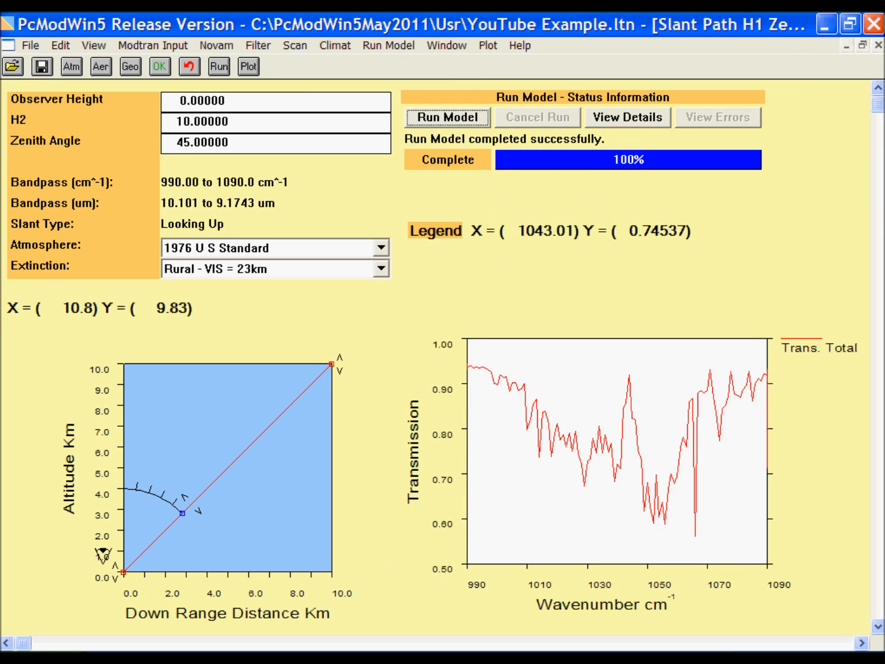